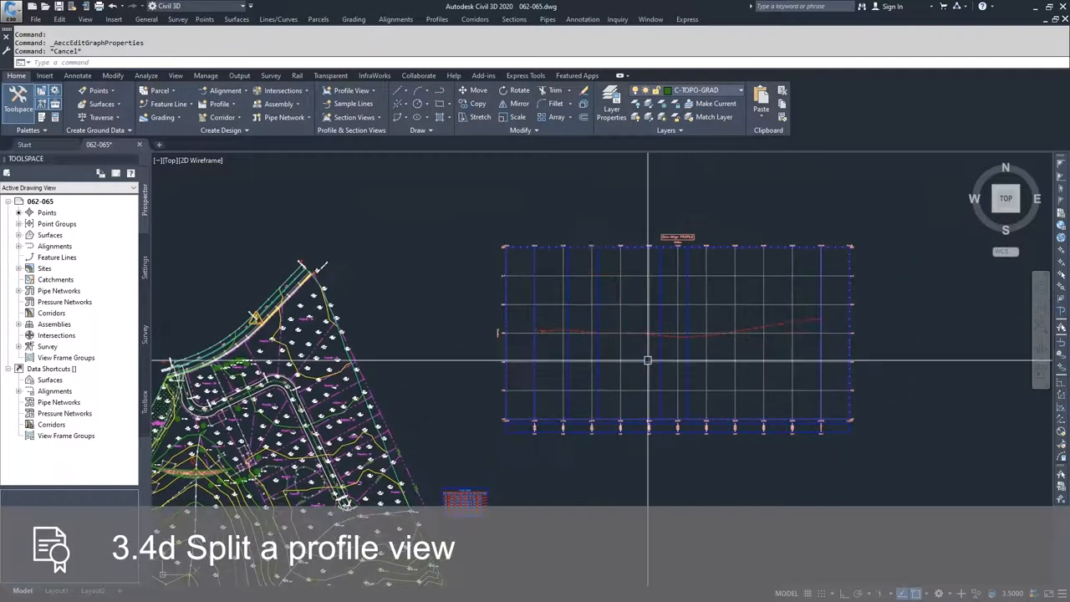
pyautogui.moveTo(425, 324)
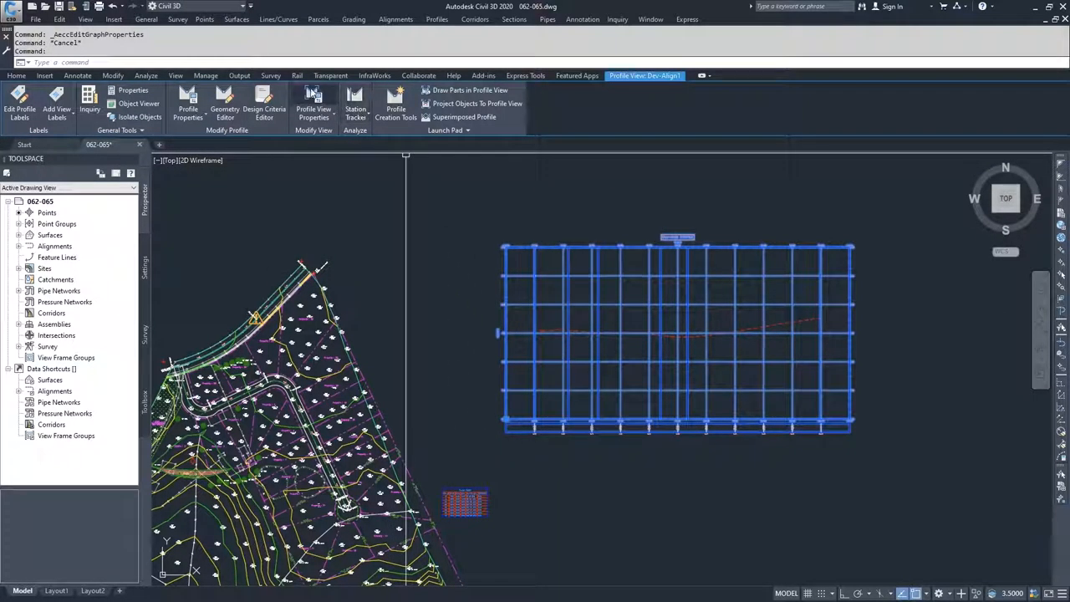
# Open Dev-Align1's profile view elevation settings, showing the automatic 160–220 height range
pyautogui.click(313, 108)
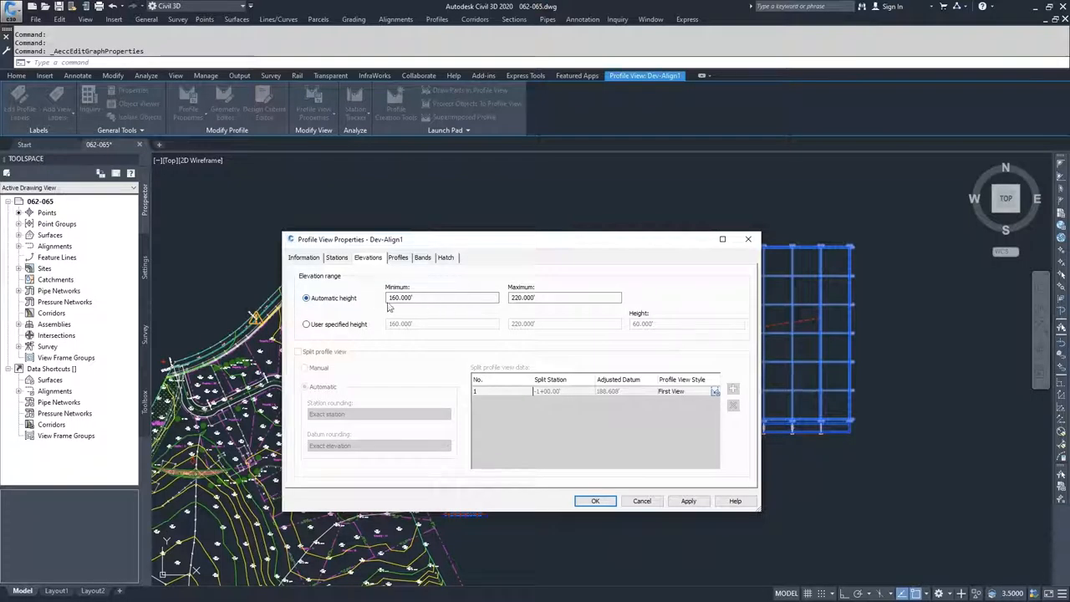
pyautogui.click(441, 298)
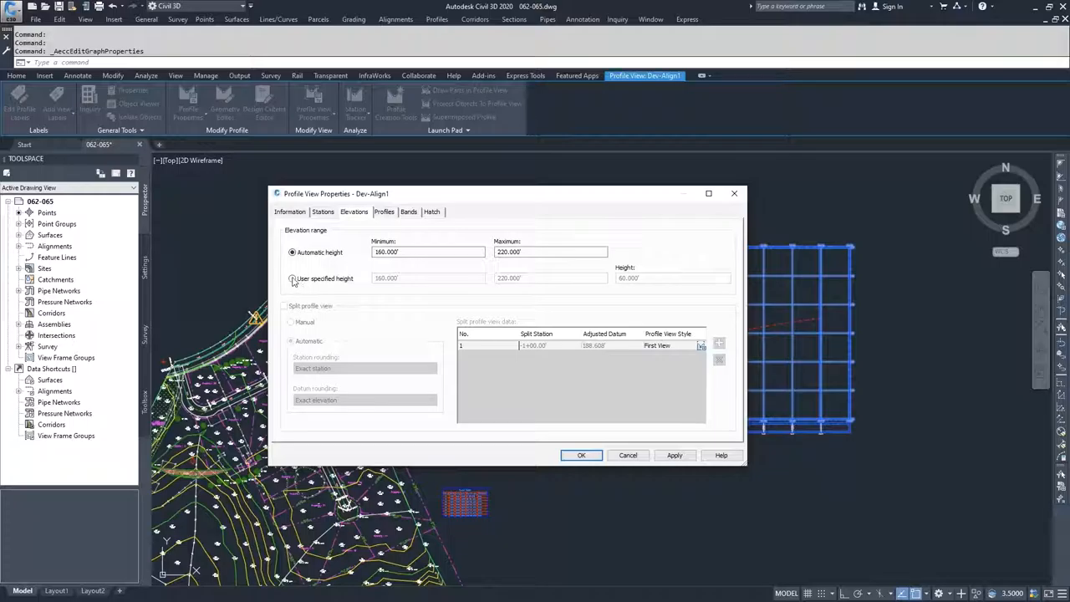
# Give Dev-Align1 a user-specified profile view height of 10 and apply it
pyautogui.click(293, 279)
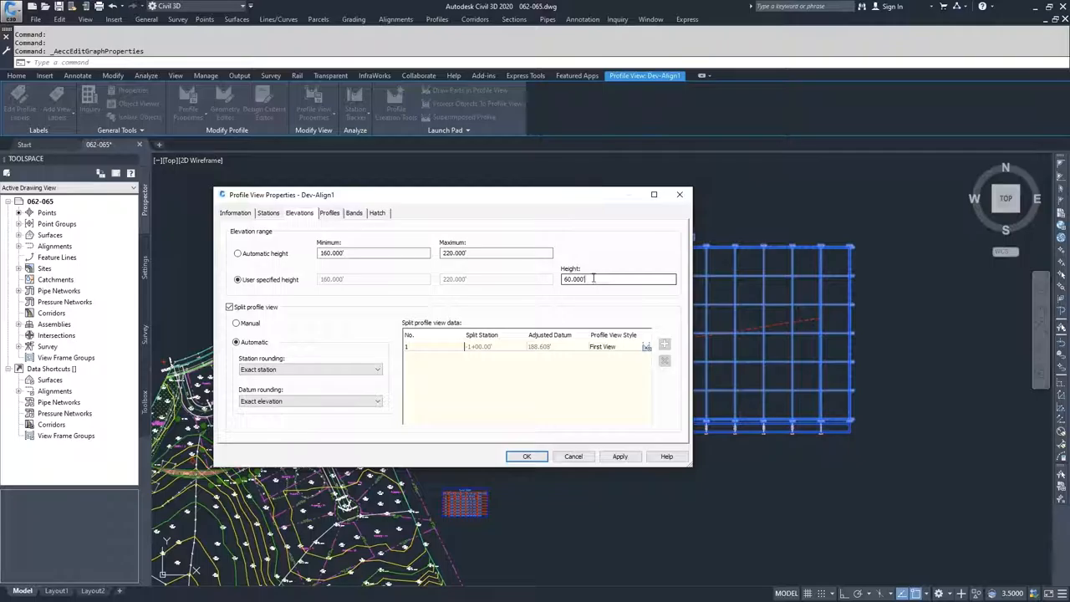
pyautogui.tripleClick(619, 279)
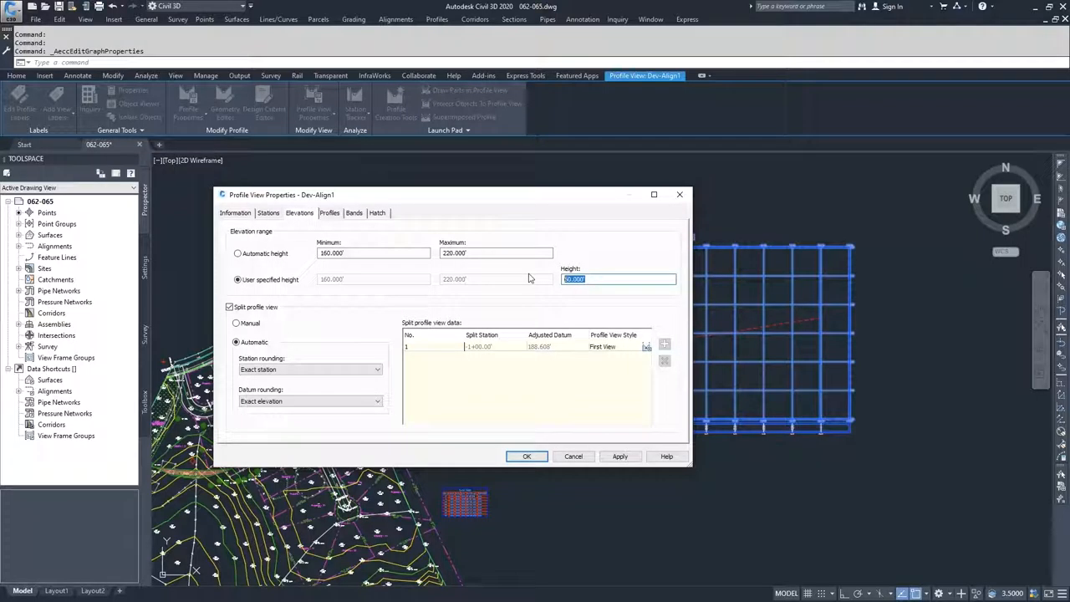
pyautogui.write('10')
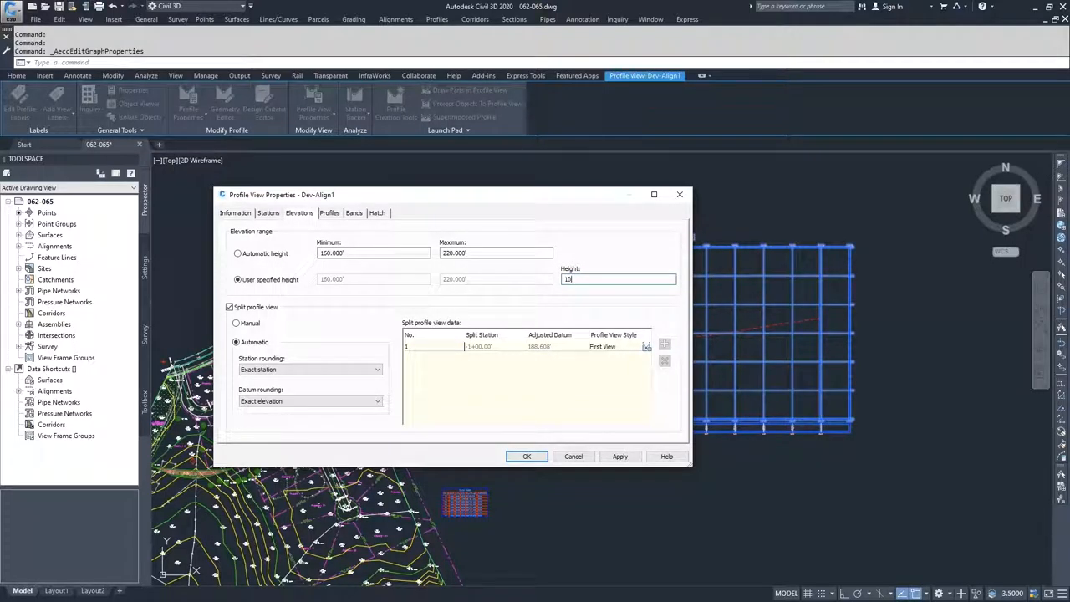
pyautogui.moveTo(330, 319)
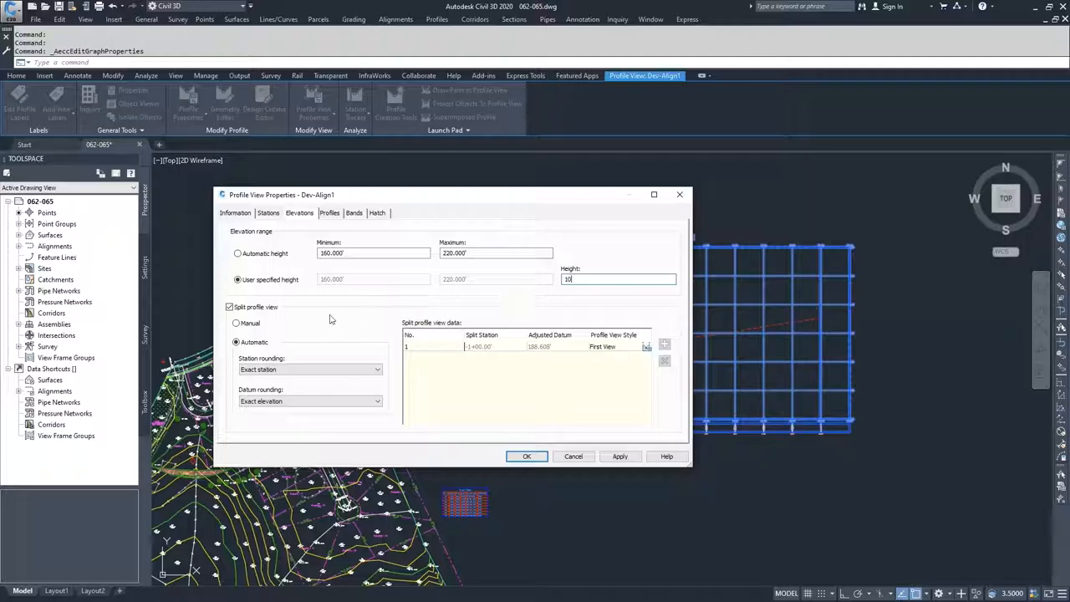
pyautogui.click(527, 456)
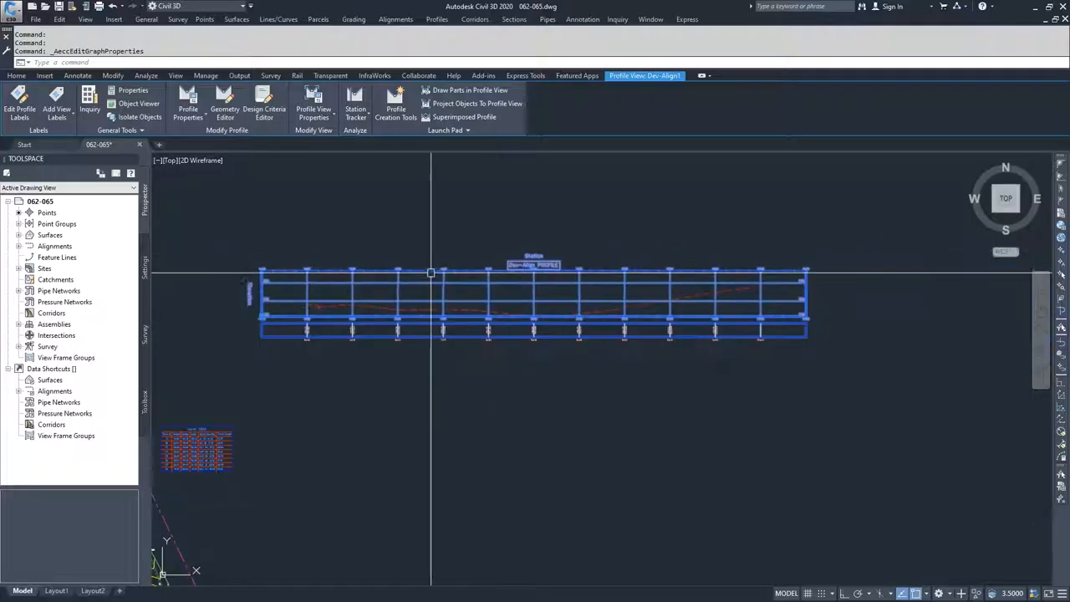
pyautogui.moveTo(478, 297)
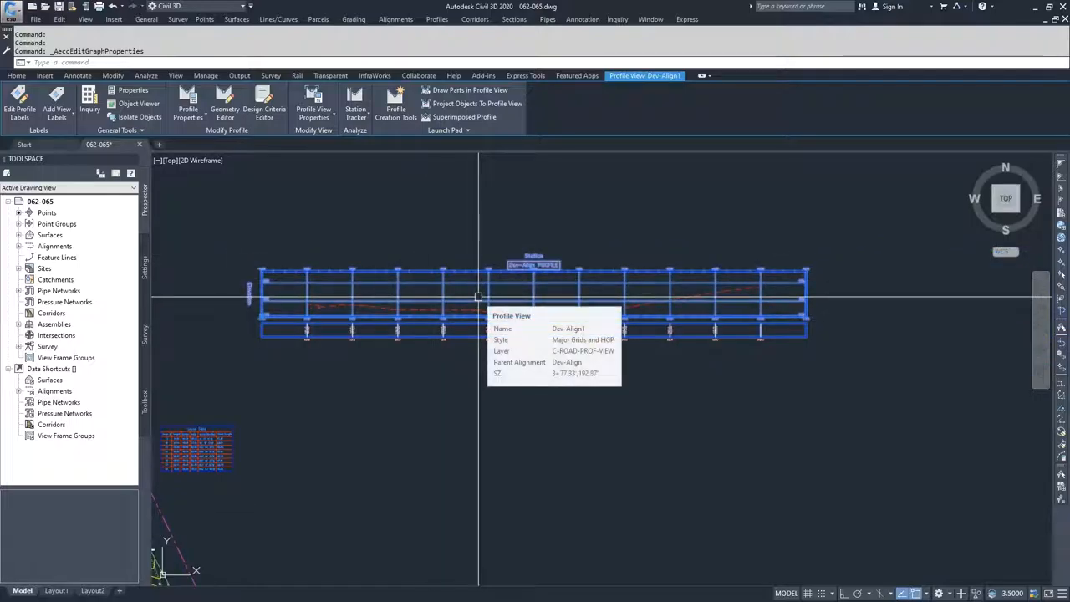
# Reopen Dev-Align1's properties, now showing a 10 ft range from 188.608 to 195.000
pyautogui.click(314, 107)
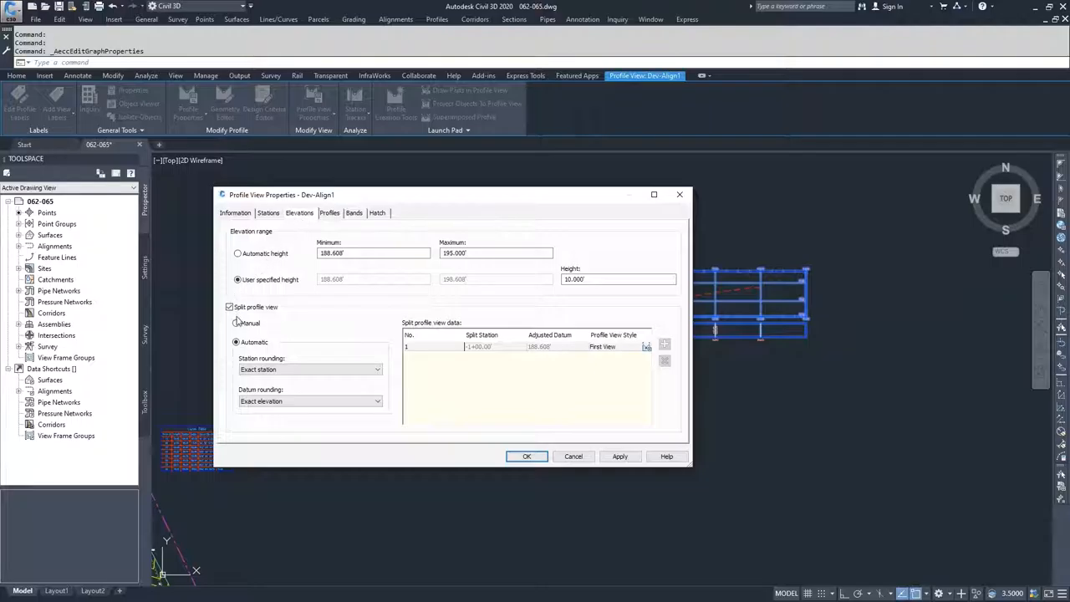
# Switch the split profile view option to manually defined splits
pyautogui.click(237, 324)
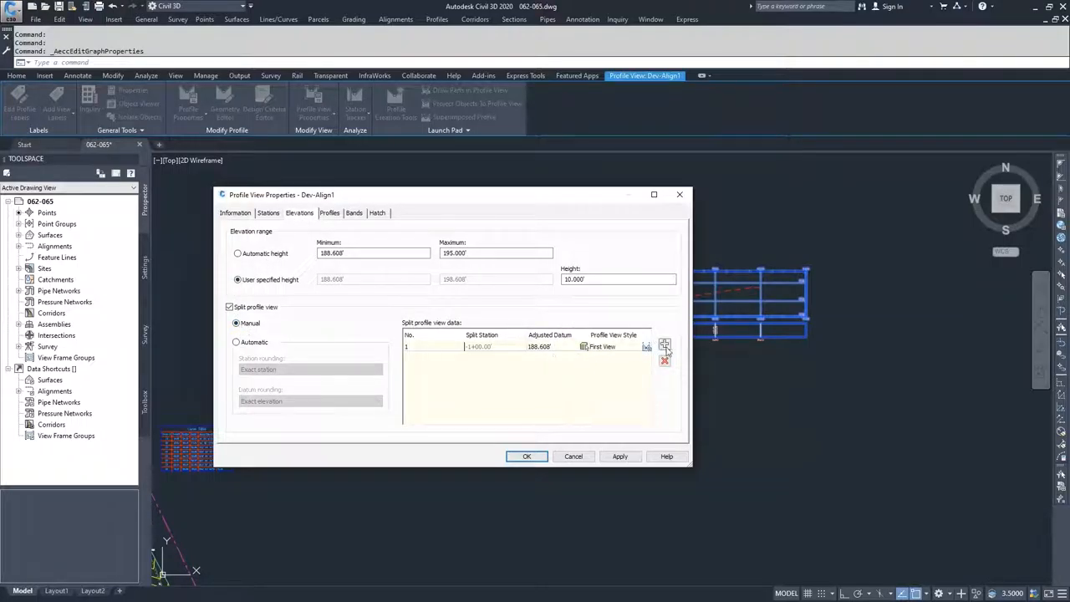
pyautogui.moveTo(665, 346)
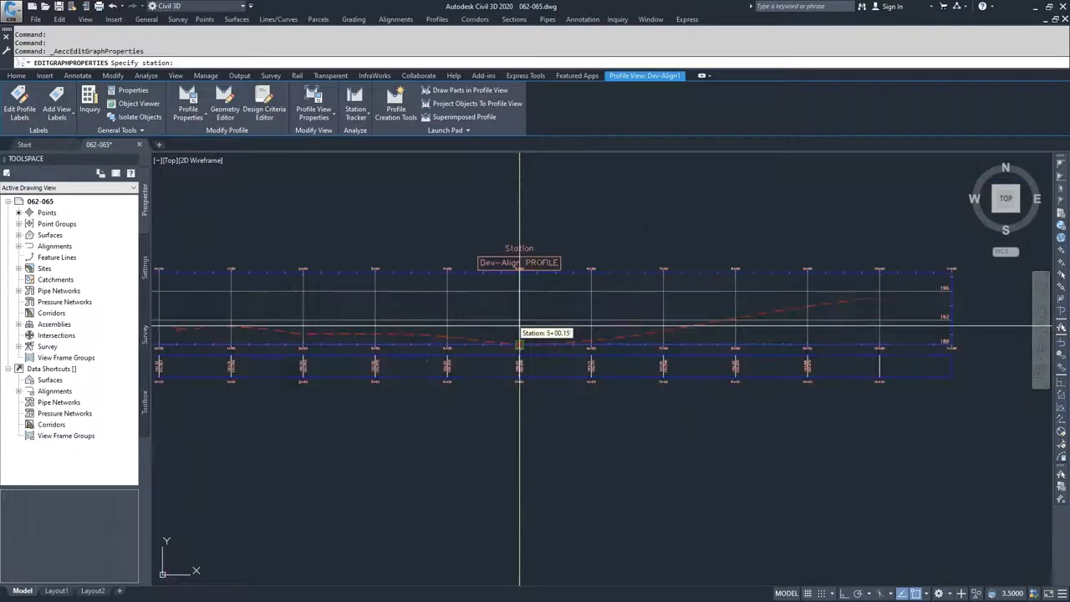
# Pick station 5+00 and its datum elevation to add a second split zone
pyautogui.click(518, 343)
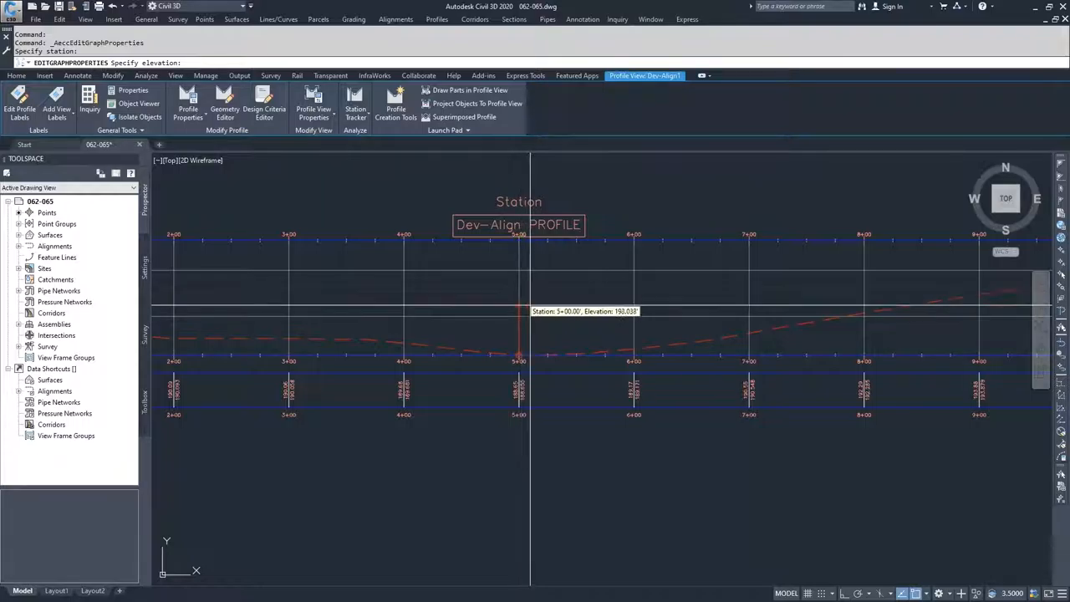
pyautogui.click(314, 104)
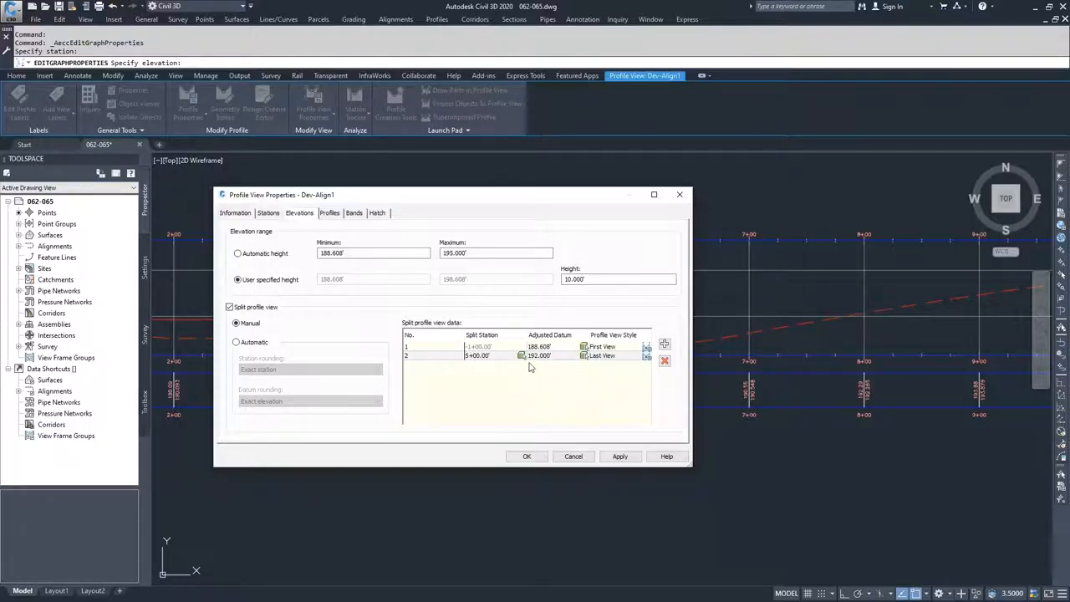
# Enter adjusted datums in the split table: 180 then 184 for zone 1, 188 for zone 2
pyautogui.doubleClick(540, 347)
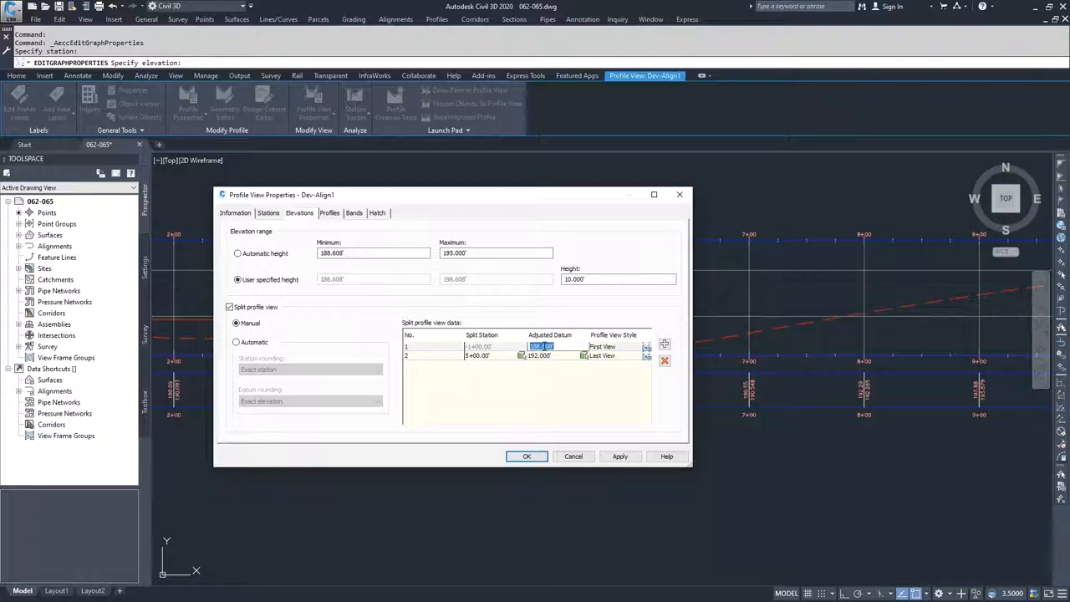
pyautogui.write('180')
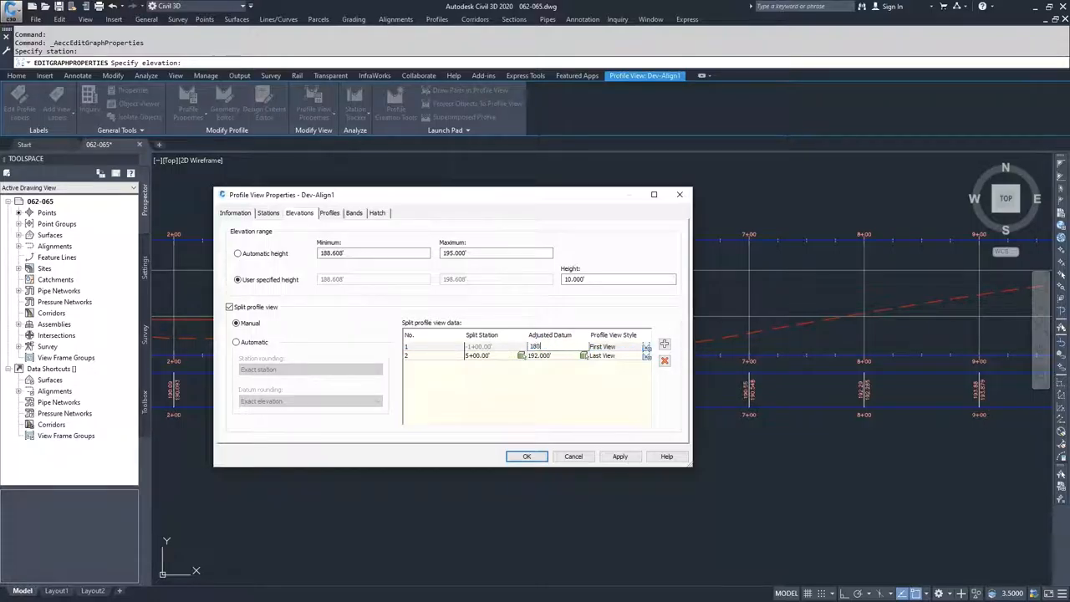
pyautogui.click(535, 355)
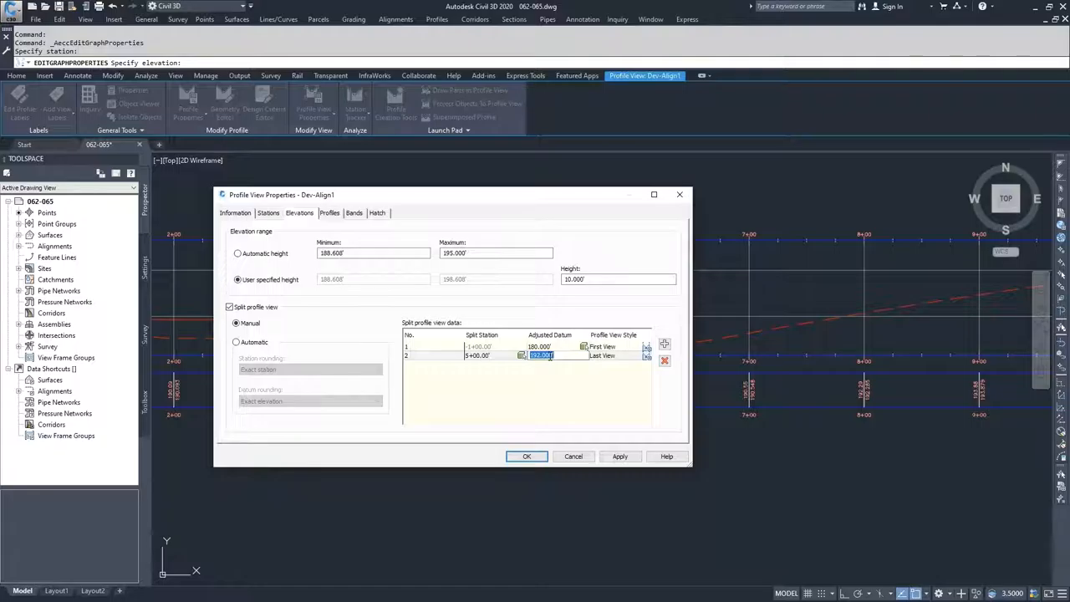
pyautogui.write('188')
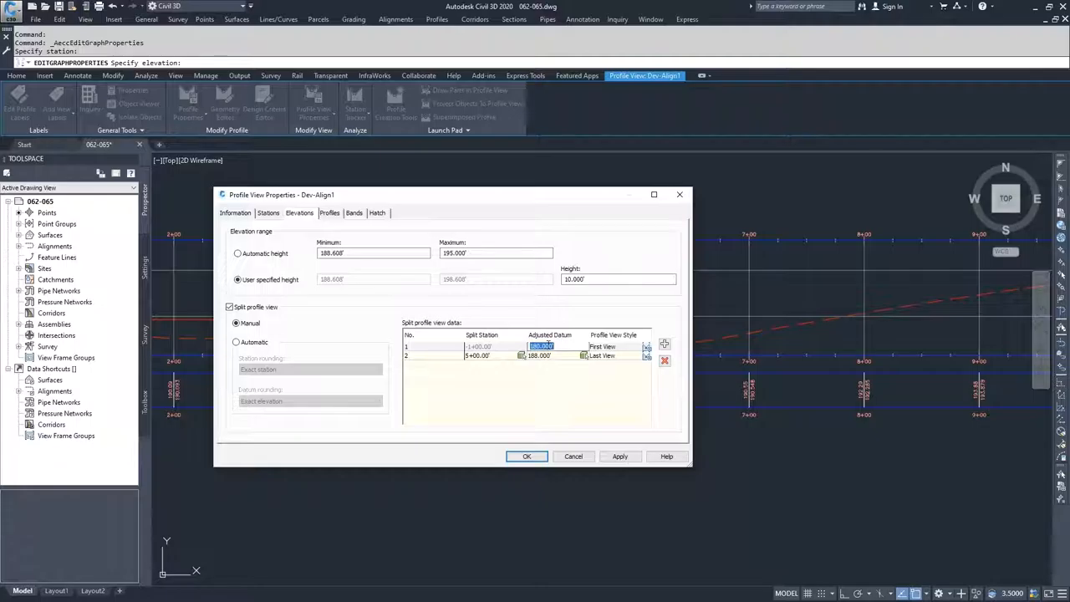
pyautogui.write('184')
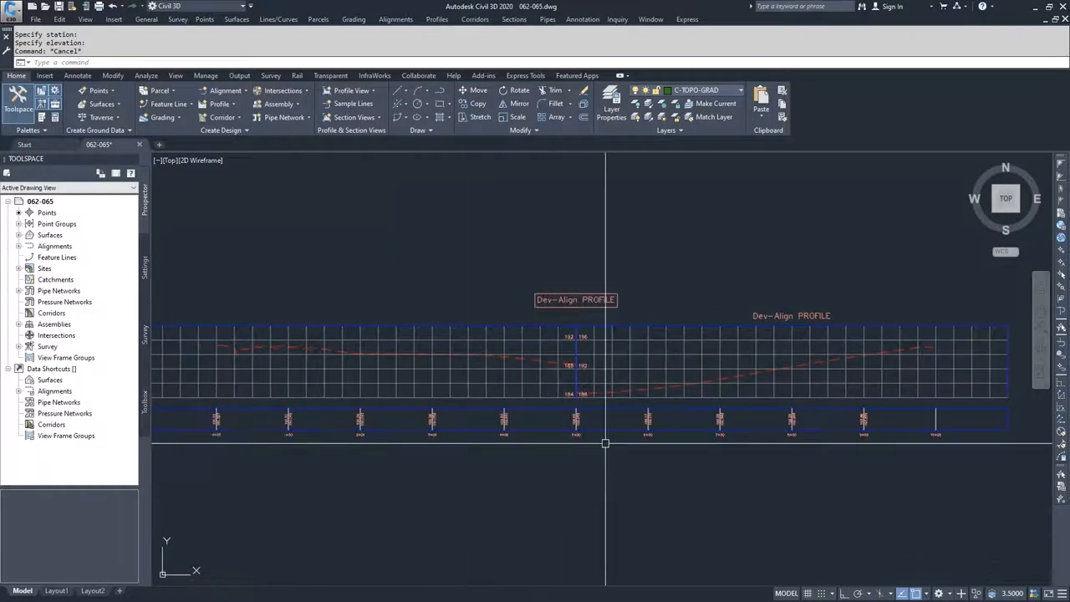
pyautogui.moveTo(495, 464)
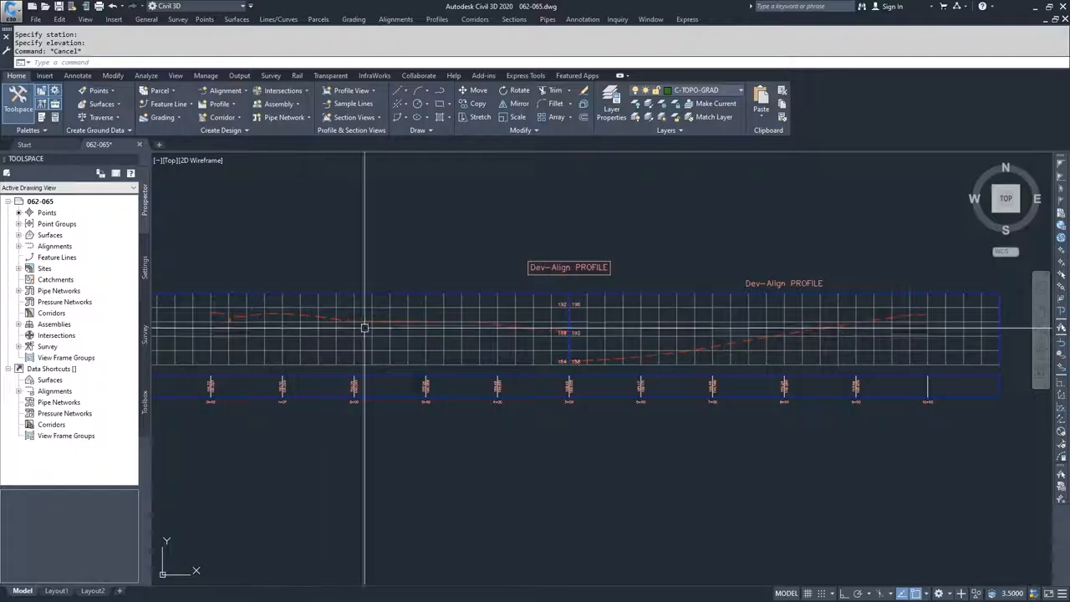
pyautogui.moveTo(497, 349)
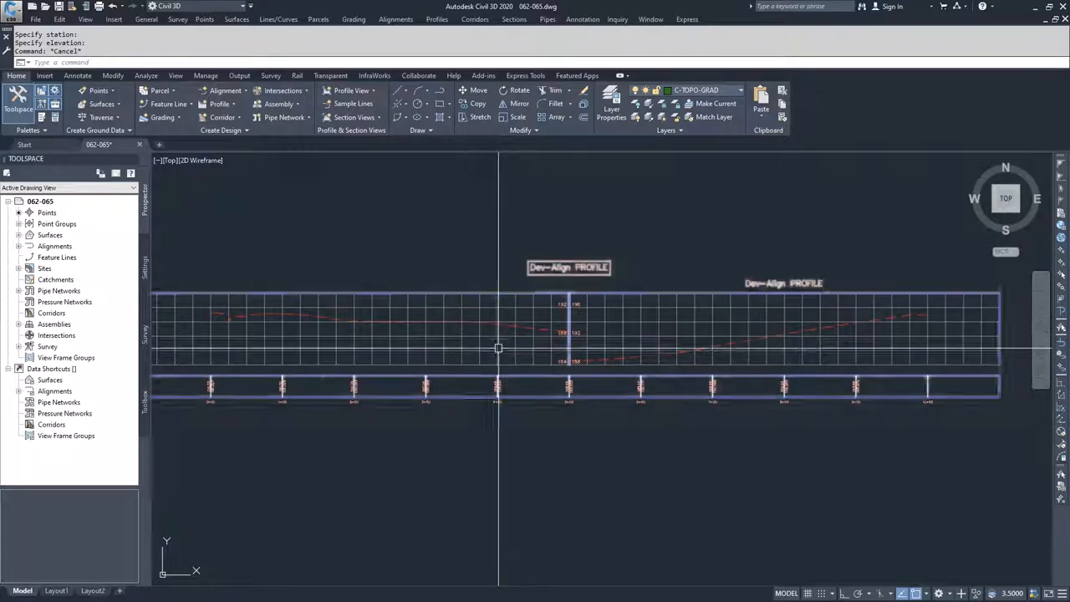